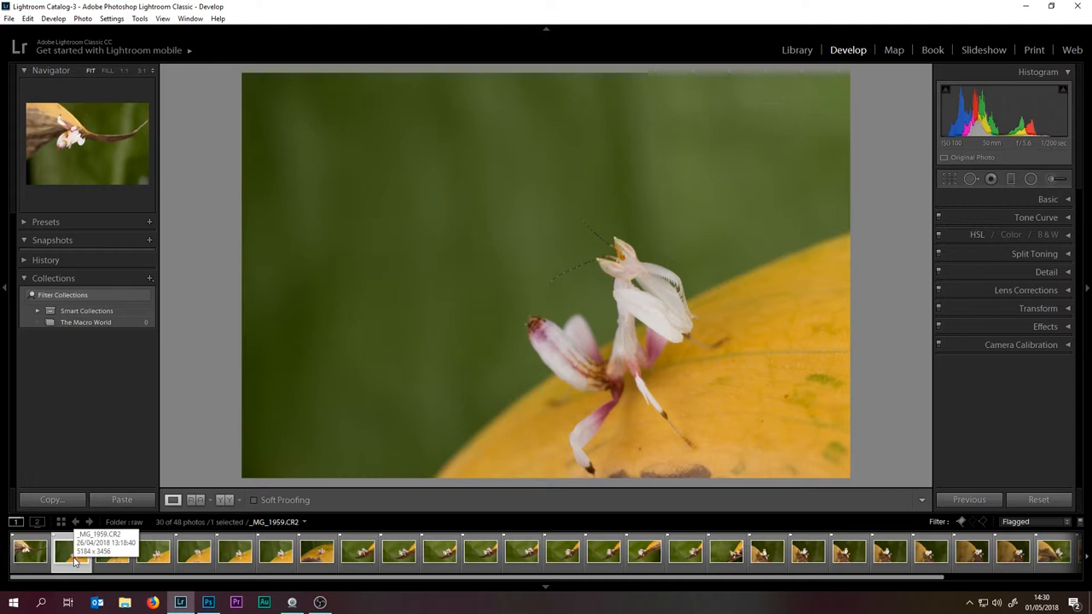
# Select successive orchid mantis thumbnails in the filmstrip and reject them until 18 of 48 remain
pyautogui.click(73, 550)
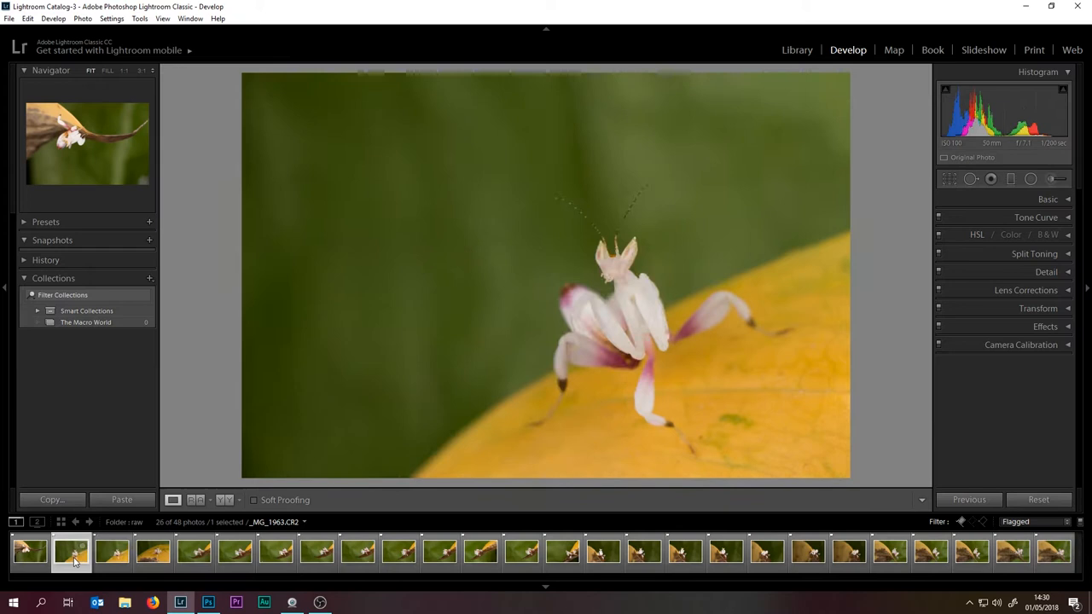
pyautogui.click(113, 550)
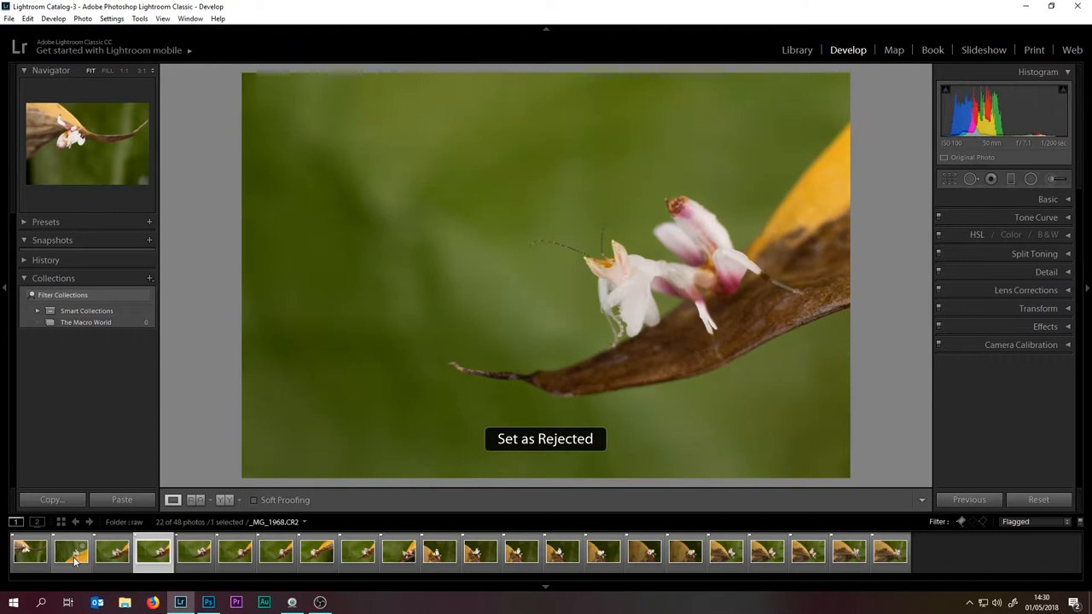
pyautogui.click(112, 551)
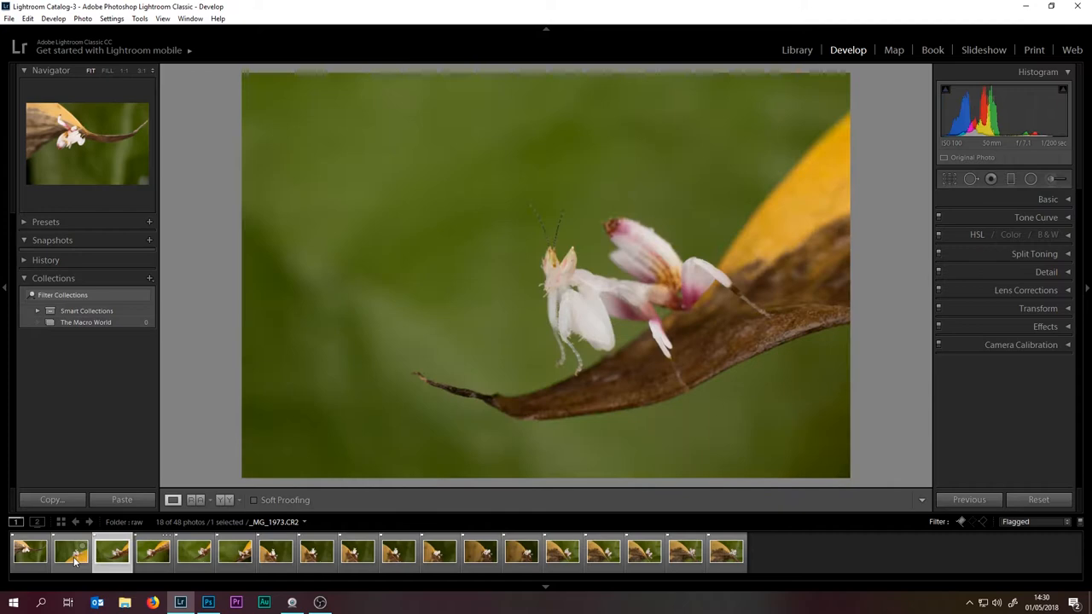